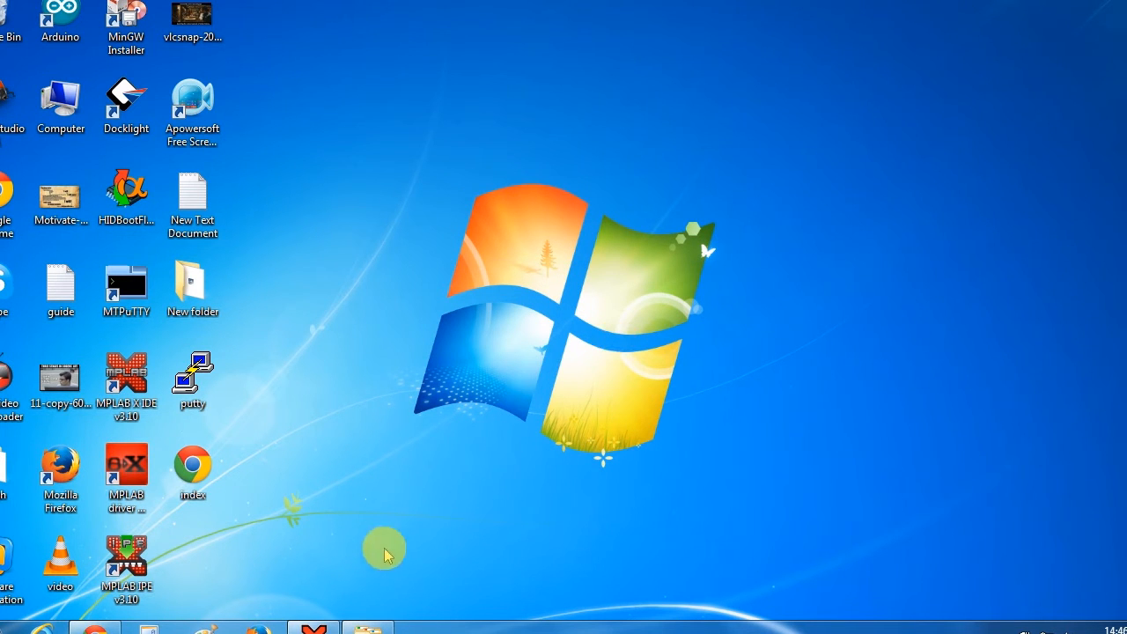
Launch MPLAB X IDE from its desktop shortcut.
{"action": "double_click", "coordinate": [126, 373]}
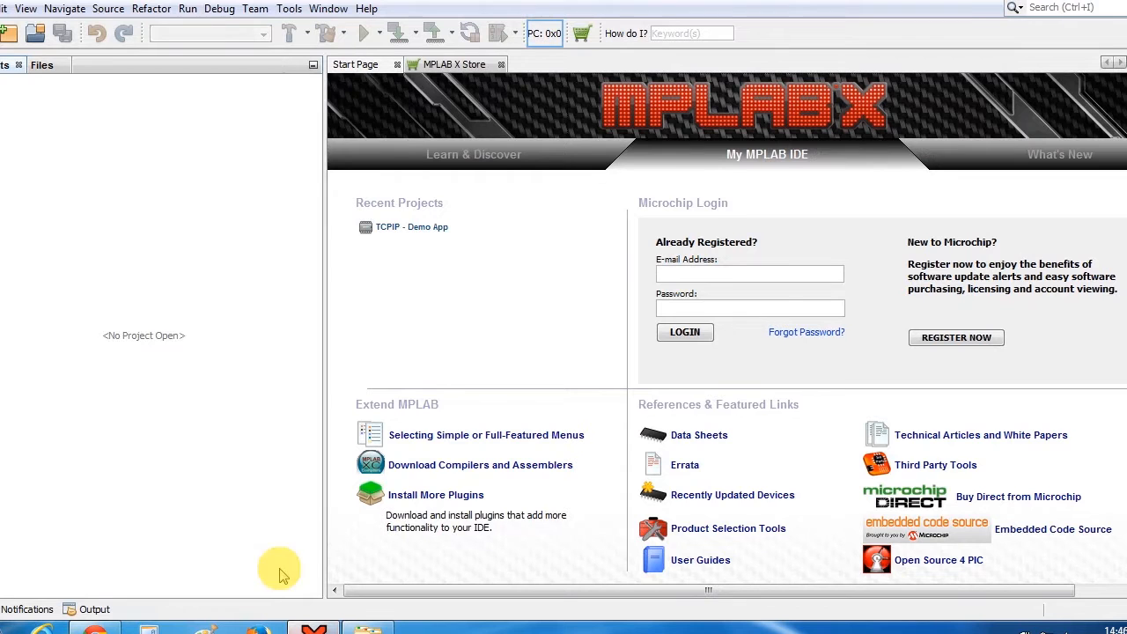
{"action": "mouse_move", "coordinate": [118, 609]}
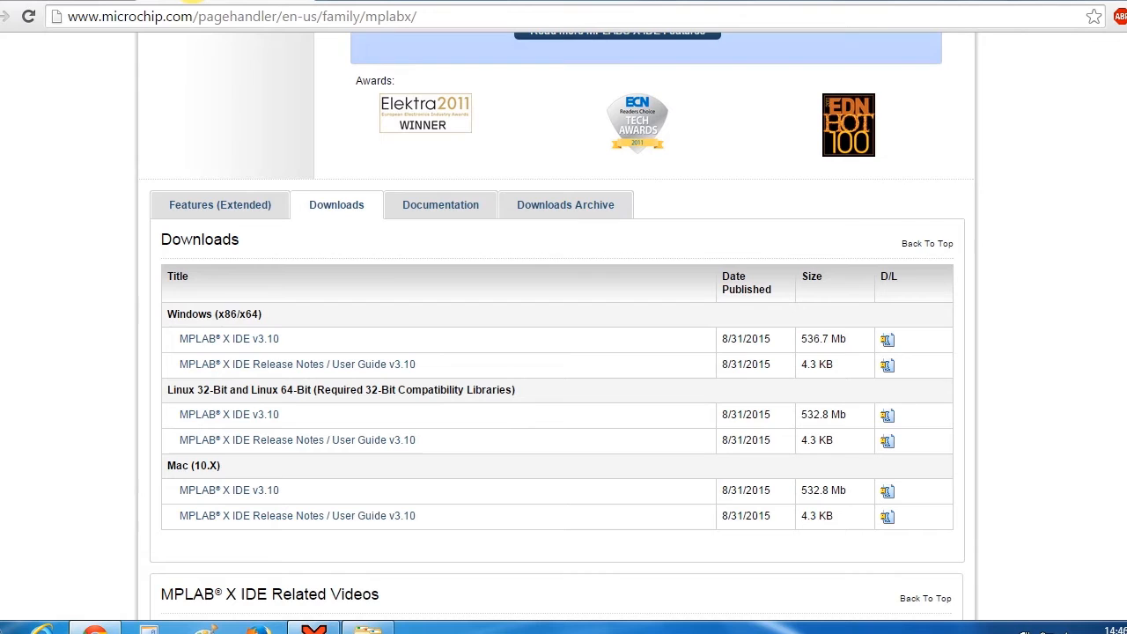
{"action": "mouse_move", "coordinate": [229, 339]}
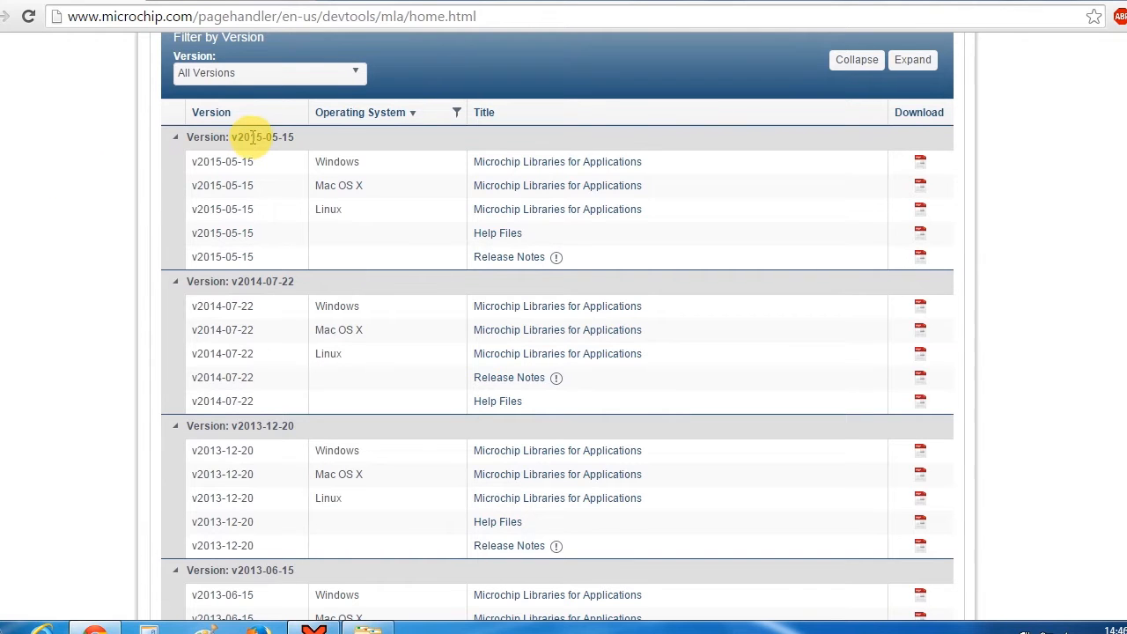
Highlight the newest MLA release version and scroll down the version list.
{"action": "double_click", "coordinate": [264, 136]}
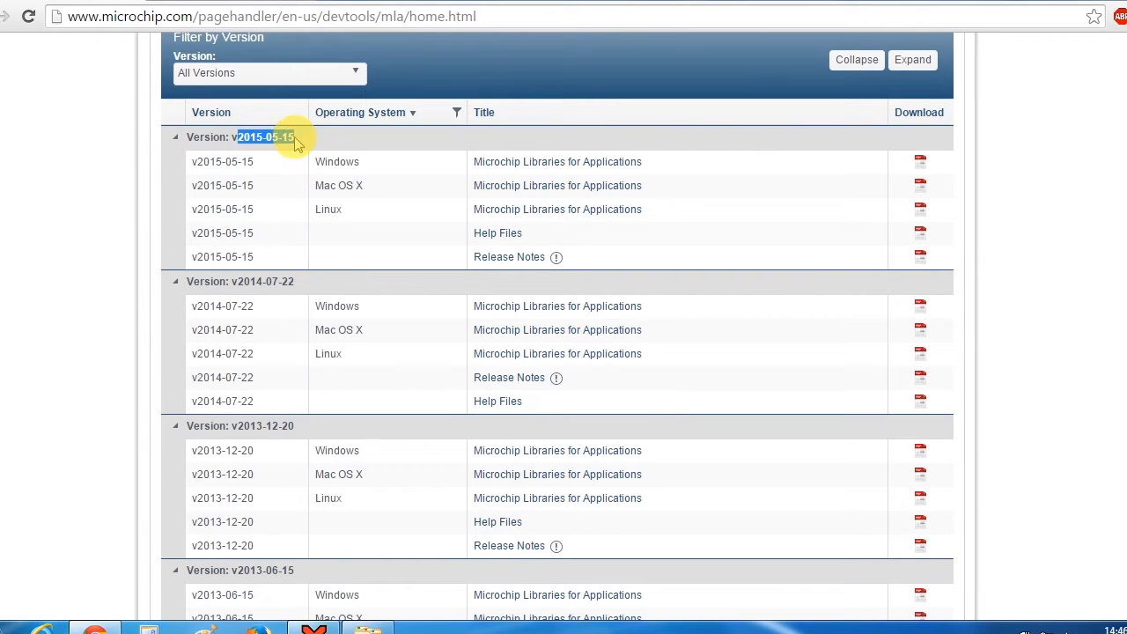
{"action": "scroll", "scroll_direction": "down", "scroll_amount": 3}
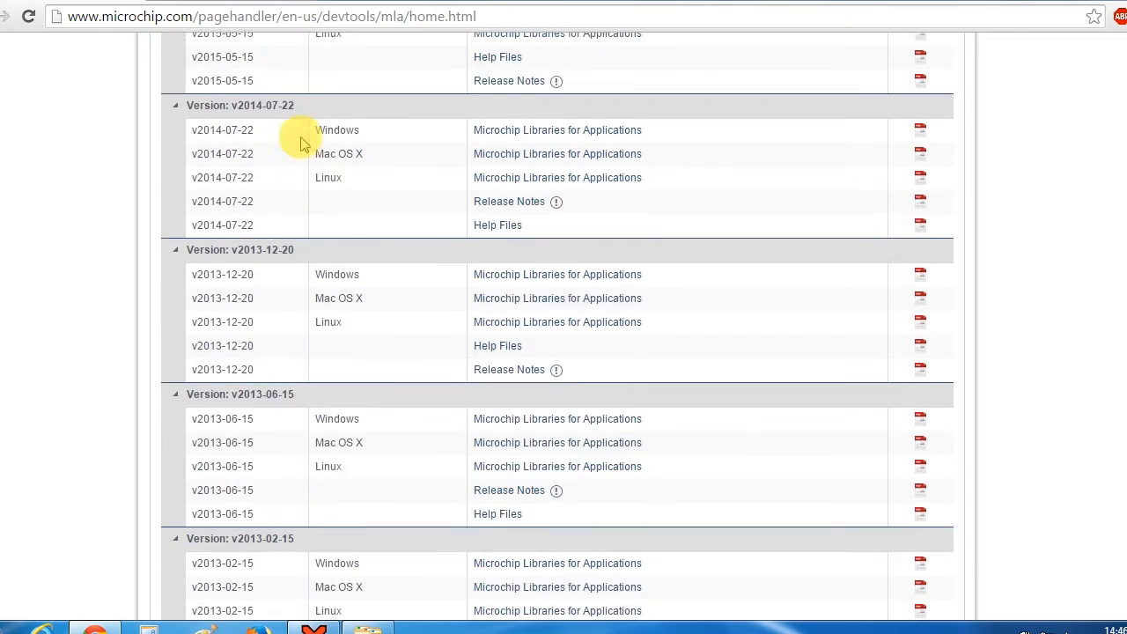
{"action": "scroll", "scroll_direction": "down", "scroll_amount": 3}
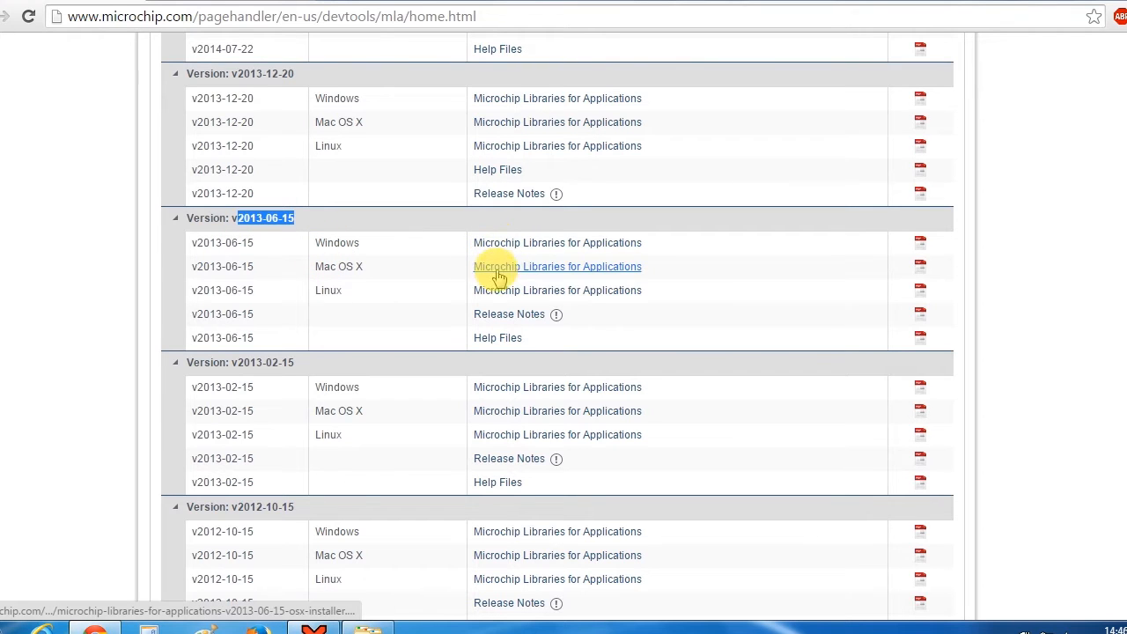
{"action": "mouse_move", "coordinate": [412, 219]}
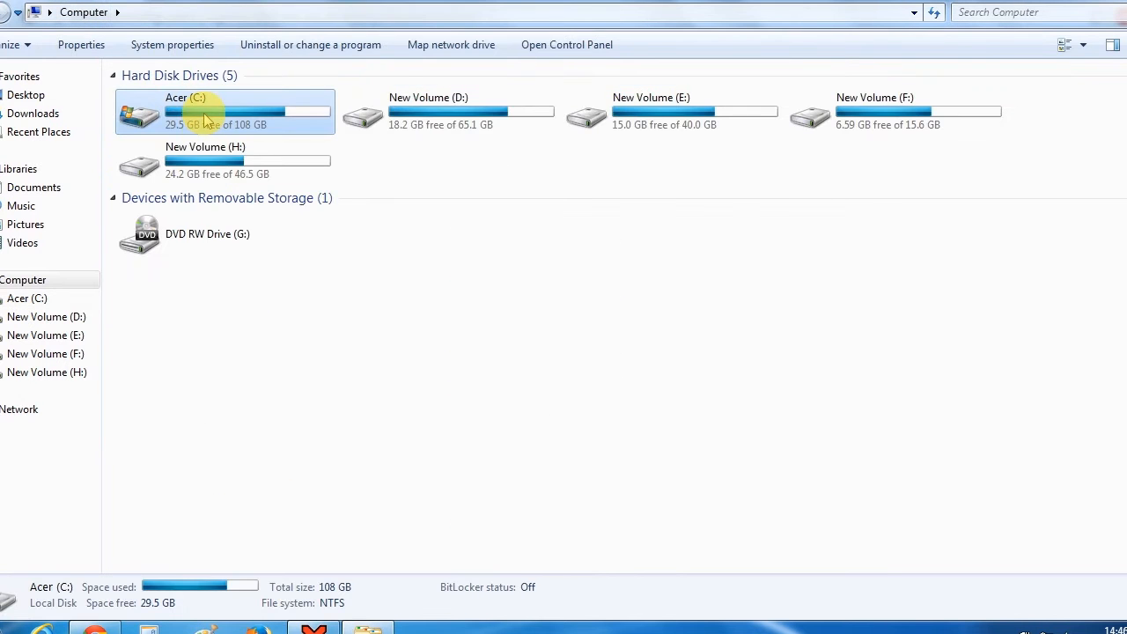
Browse from Acer (C:) through microchip_solutions_v2013-06-15 and TCPIP into Demo App.
{"action": "double_click", "coordinate": [225, 111]}
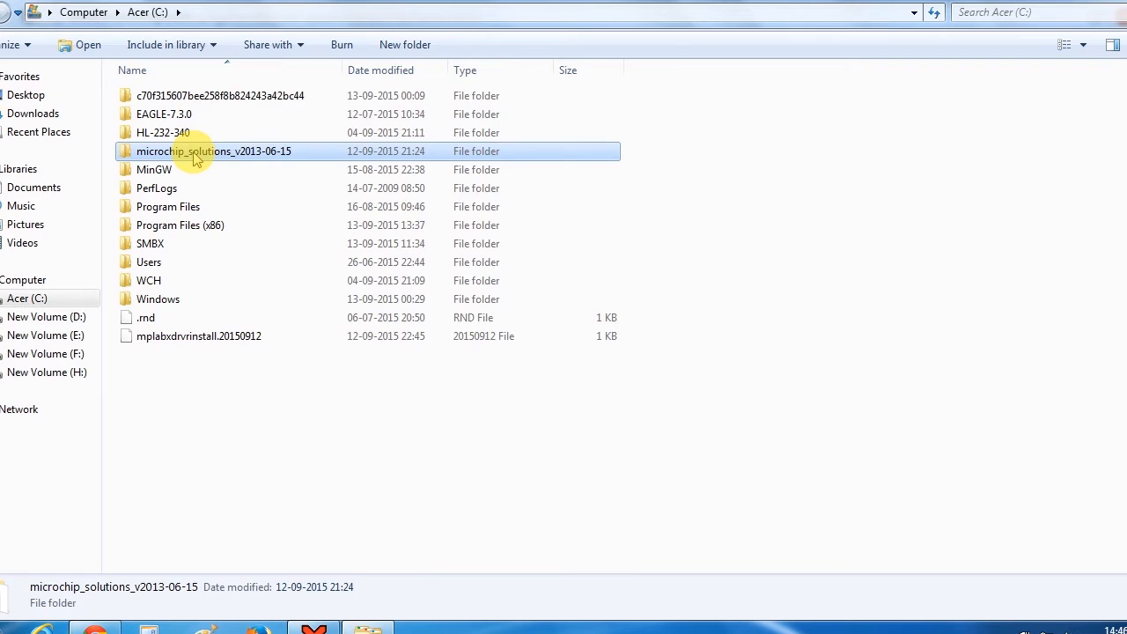
{"action": "double_click", "coordinate": [214, 151]}
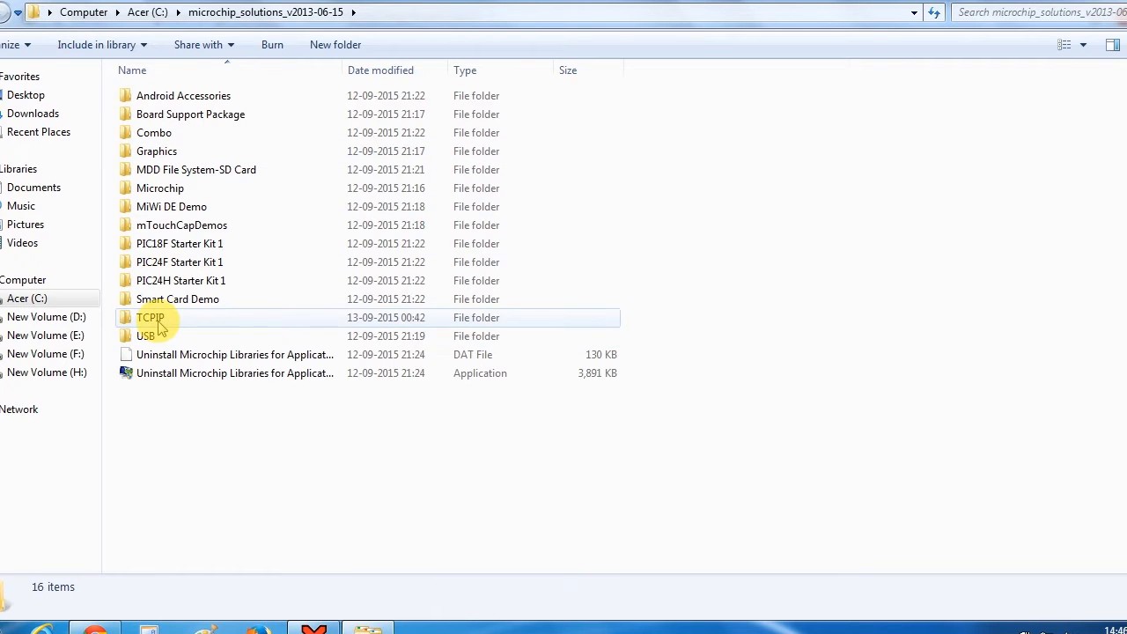
{"action": "left_click", "coordinate": [150, 317]}
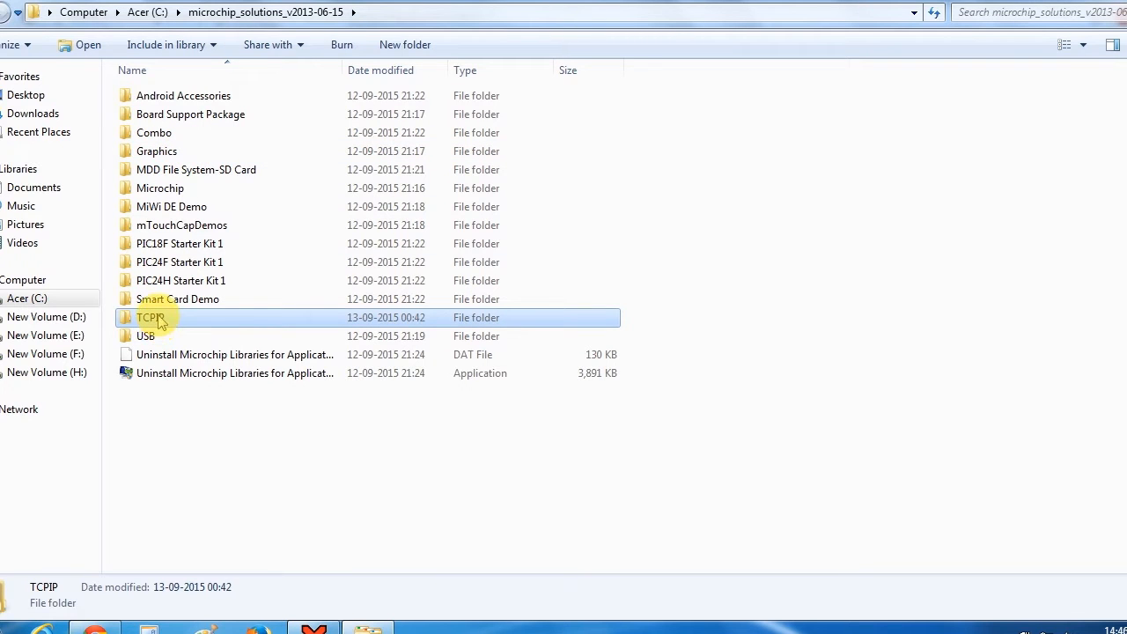
{"action": "double_click", "coordinate": [150, 317]}
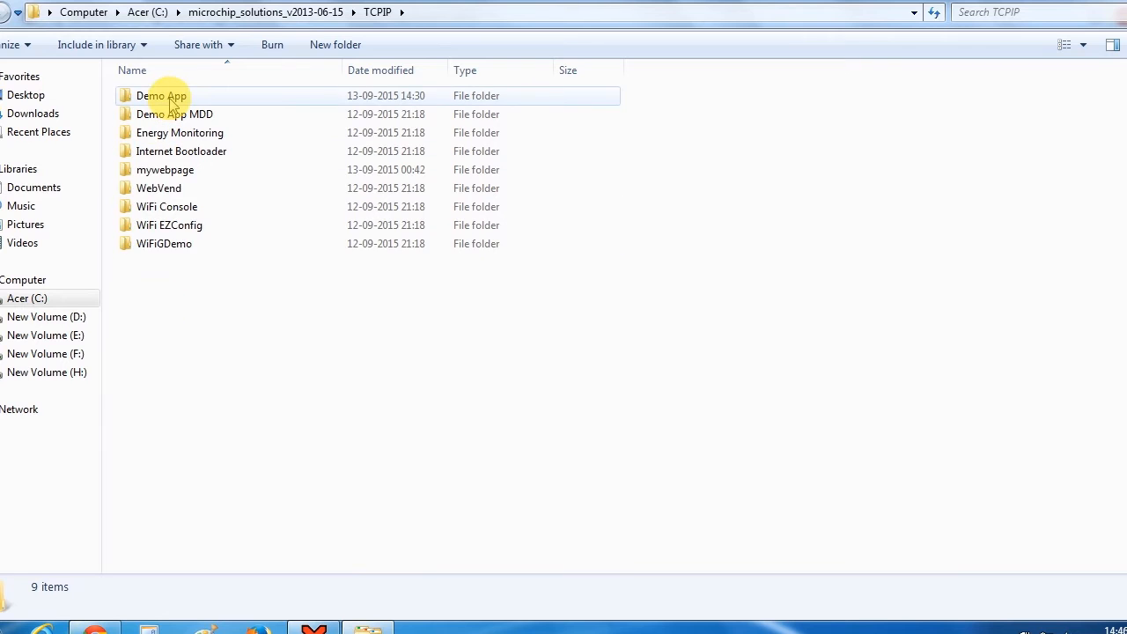
{"action": "double_click", "coordinate": [161, 95]}
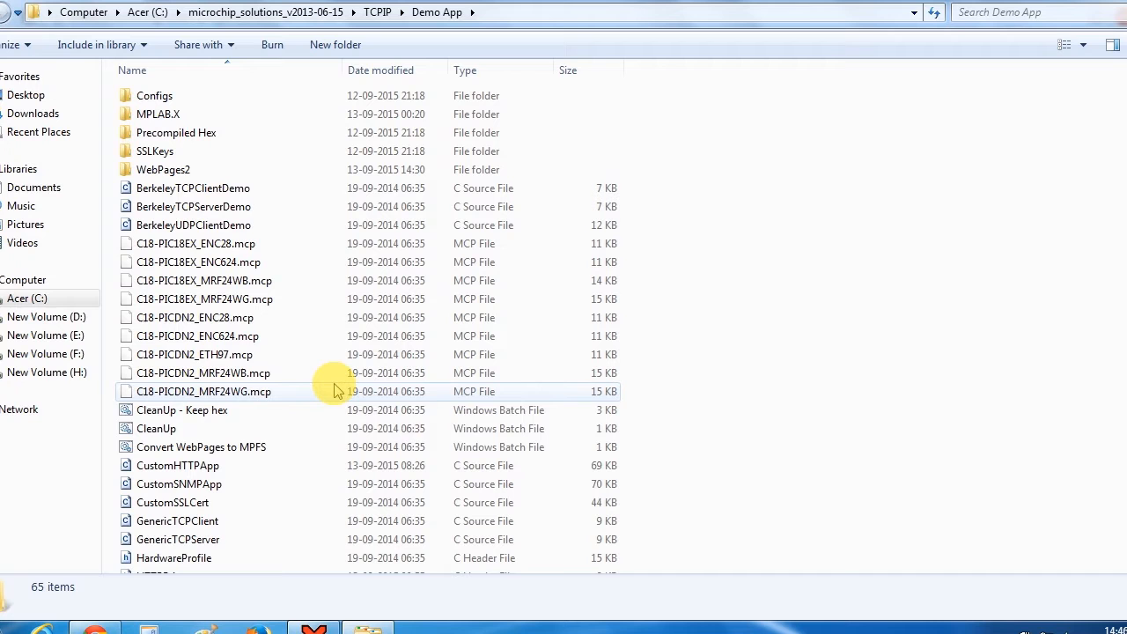
{"action": "mouse_move", "coordinate": [315, 485]}
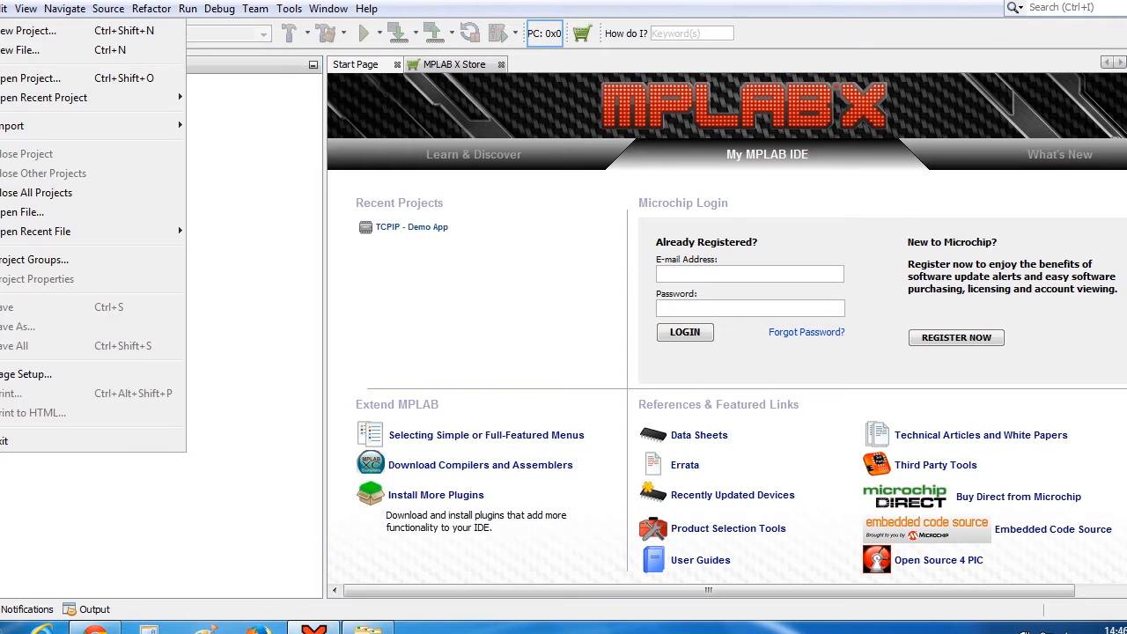
Open the MPLAB.X project from TCPIP\Demo App via Open Project.
{"action": "left_click", "coordinate": [31, 77]}
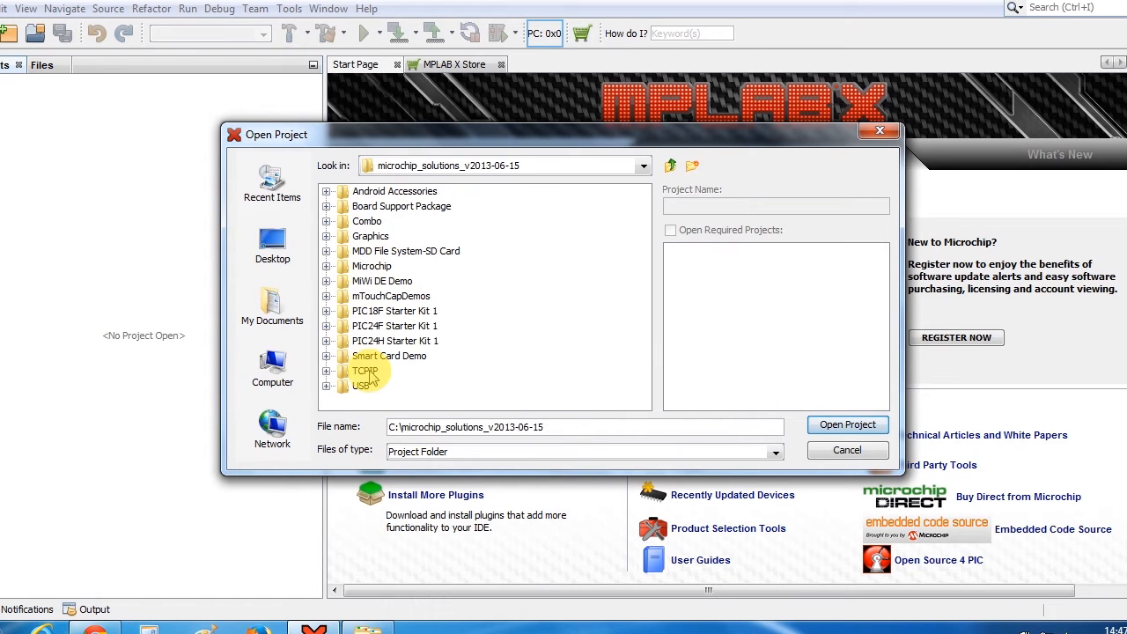
{"action": "double_click", "coordinate": [365, 370]}
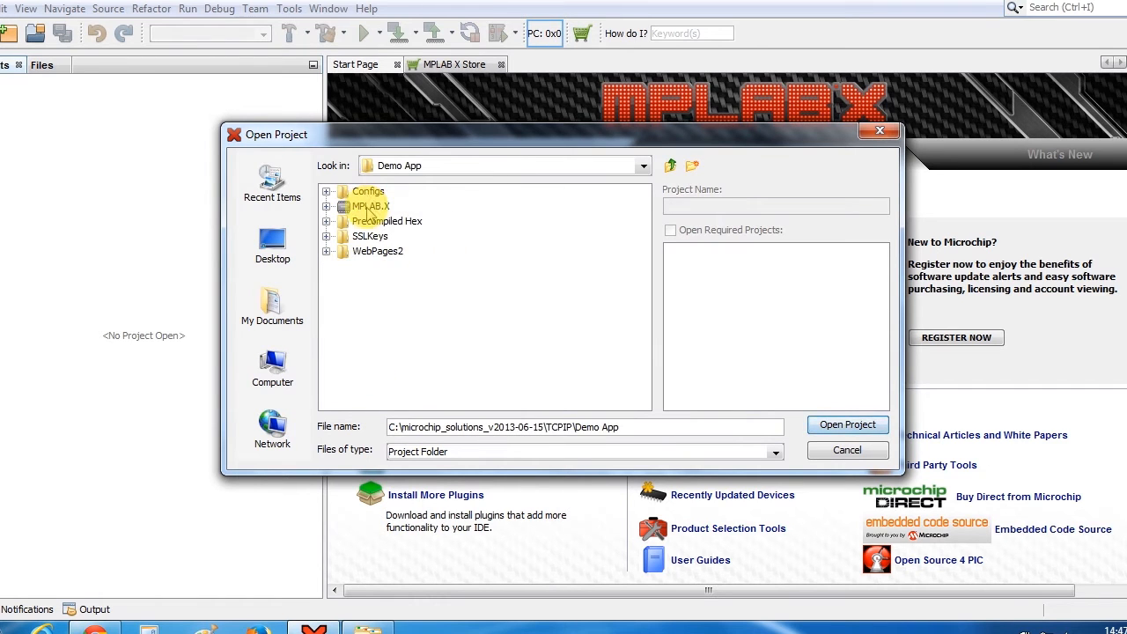
{"action": "left_click", "coordinate": [846, 424]}
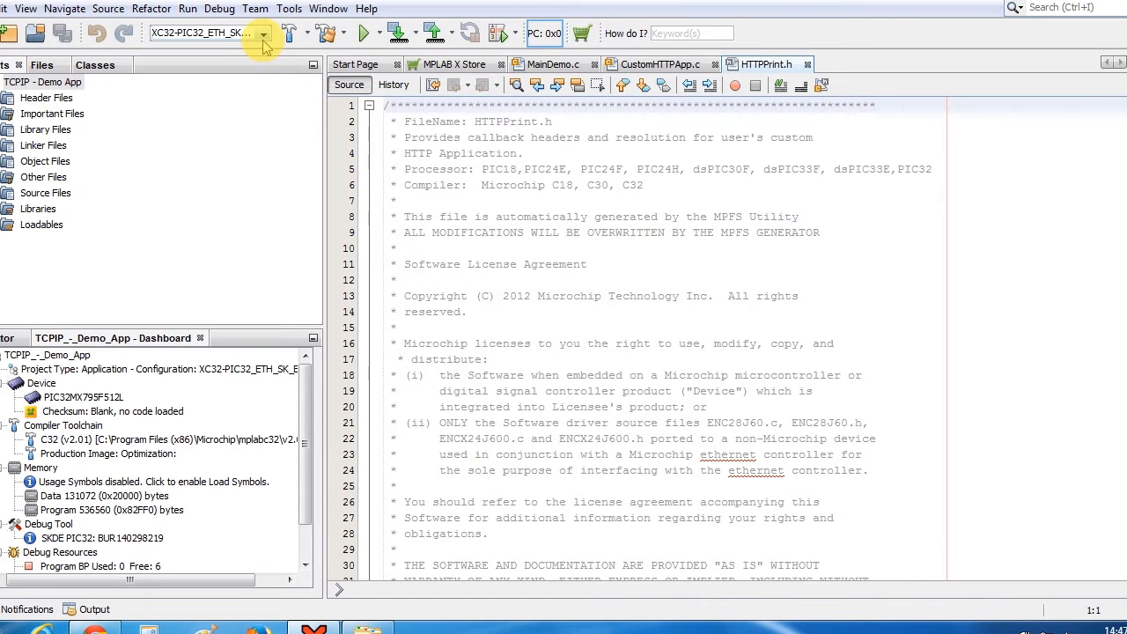
Select the XC32-PIC32_ETH_SK_ETH795 build configuration.
{"action": "left_click", "coordinate": [262, 33]}
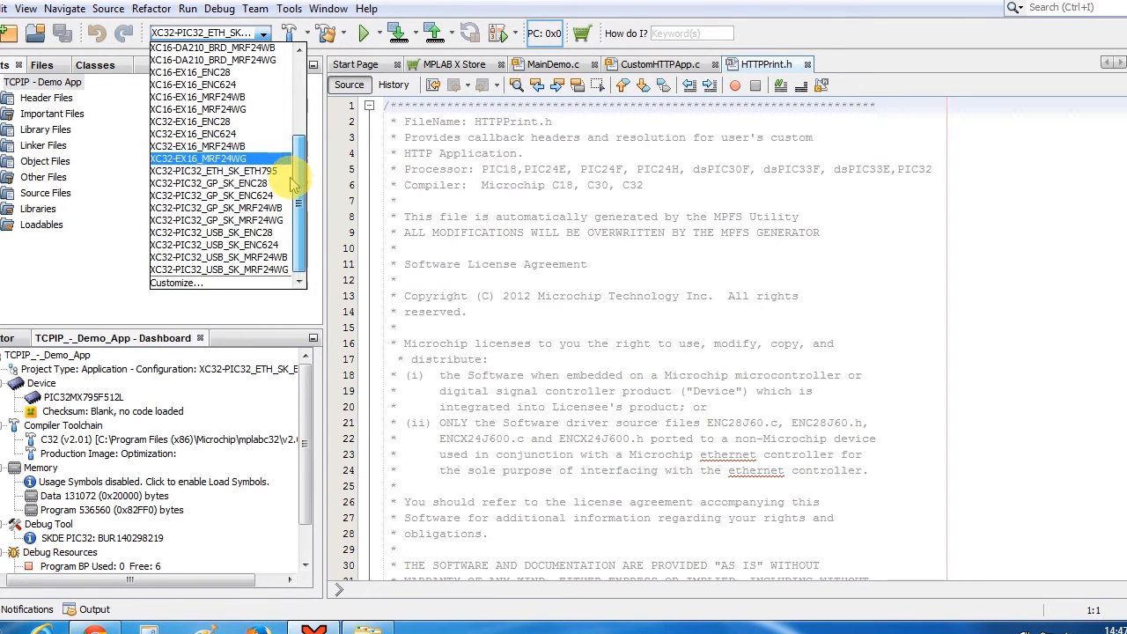
{"action": "mouse_move", "coordinate": [212, 171]}
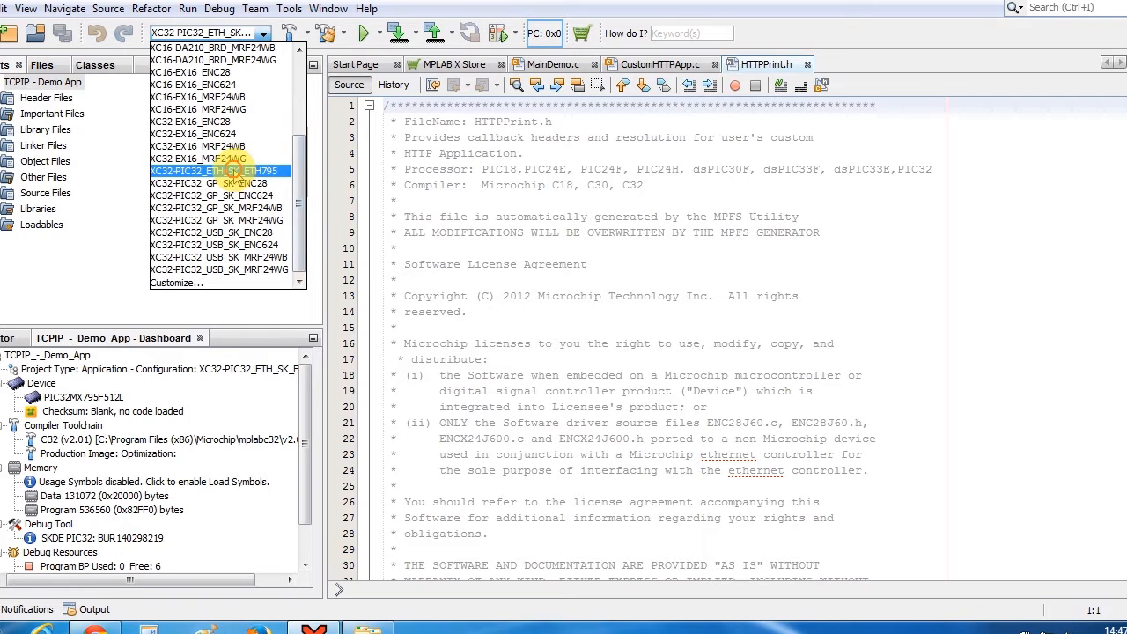
{"action": "left_click", "coordinate": [217, 171]}
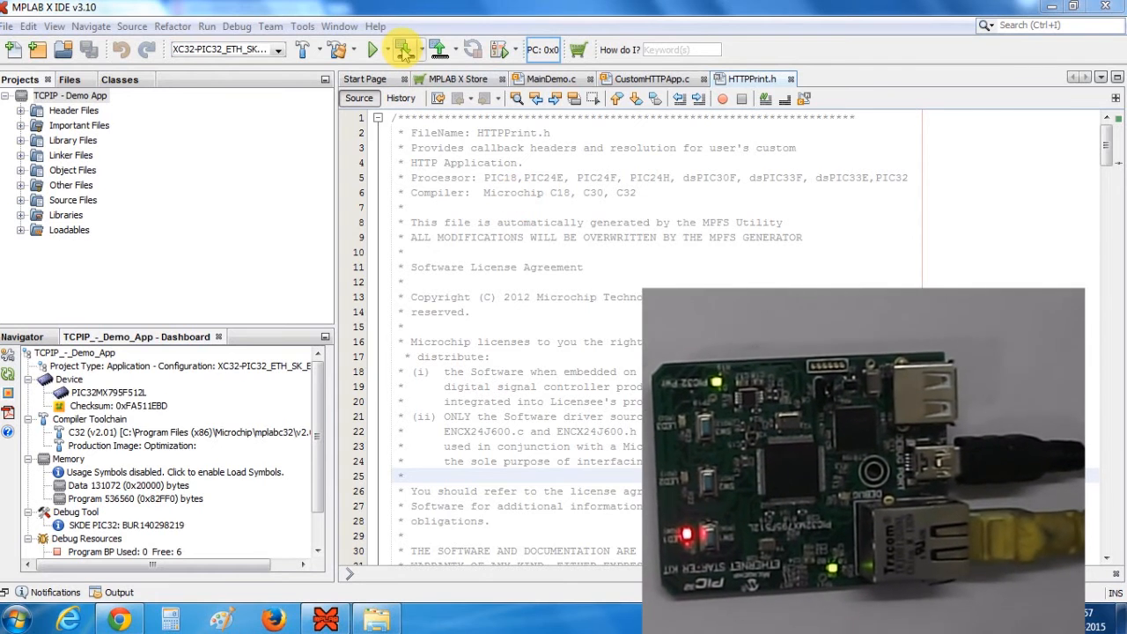
Make and program the demo onto the Starter Kit, then bring Explorer forward.
{"action": "left_click", "coordinate": [405, 49]}
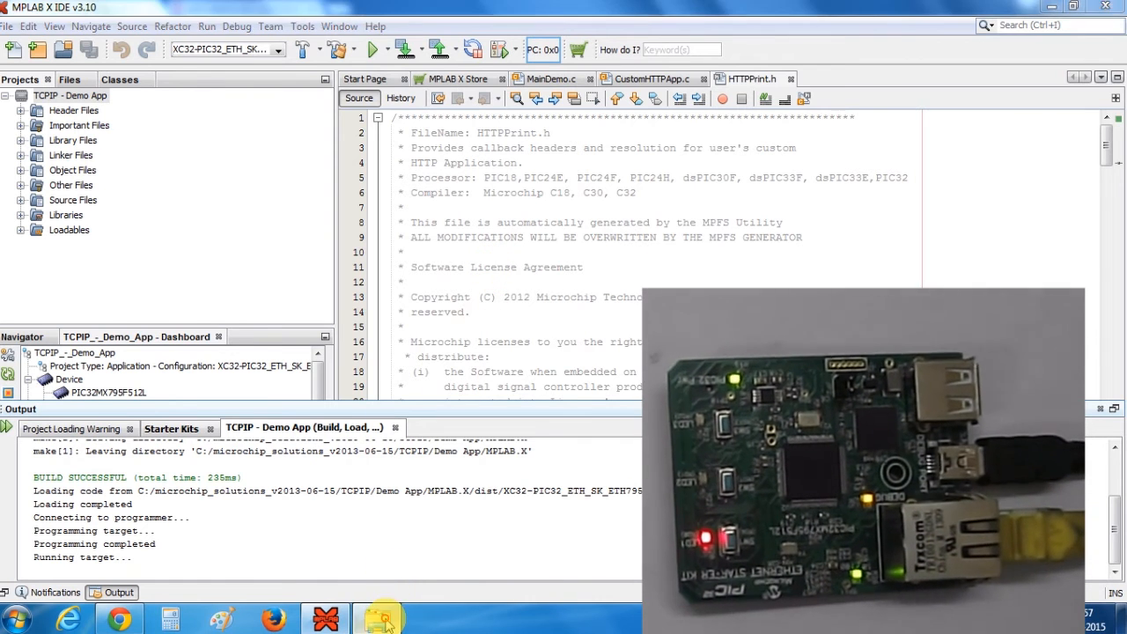
{"action": "left_click", "coordinate": [374, 616]}
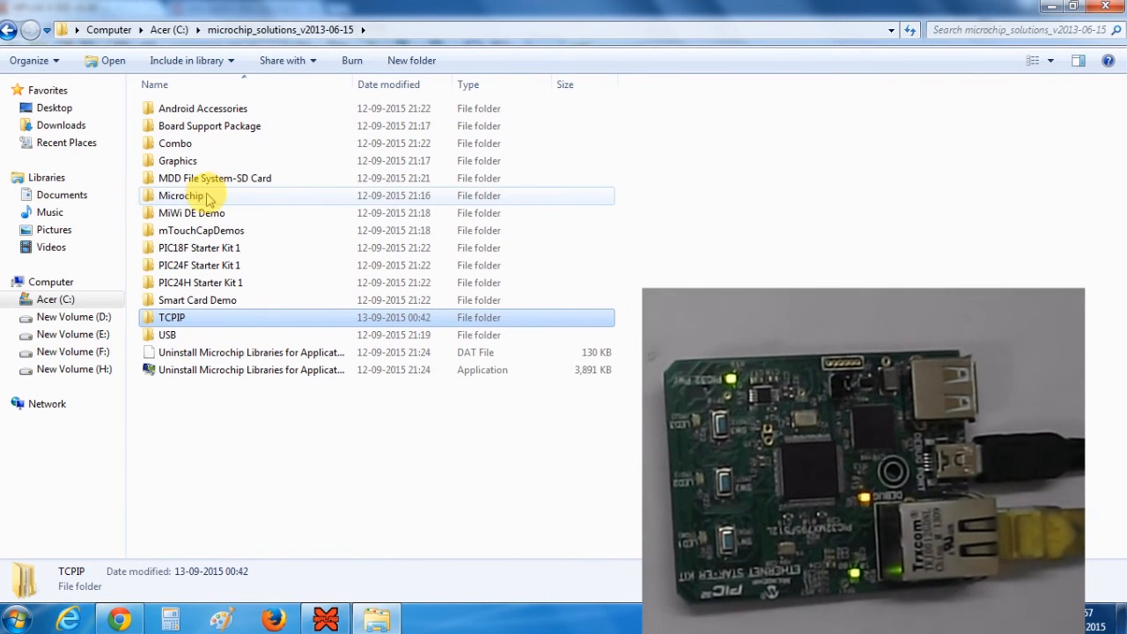
Open Microchip > TCPIP Stack > Utilities and launch the TCPIP Discoverer jar.
{"action": "double_click", "coordinate": [180, 196]}
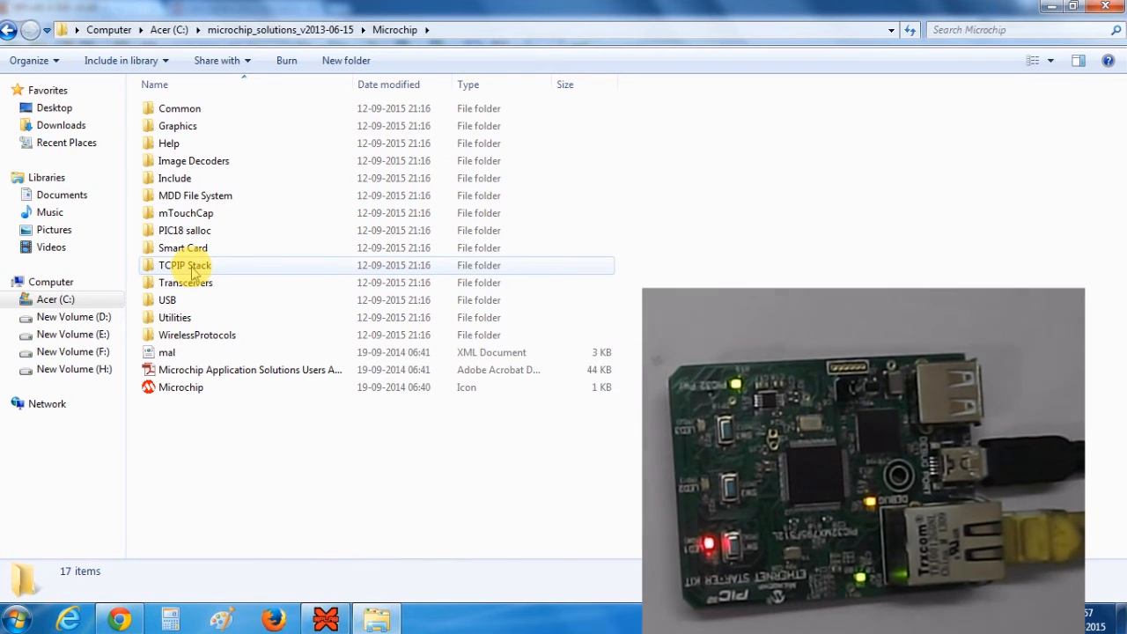
{"action": "double_click", "coordinate": [184, 265]}
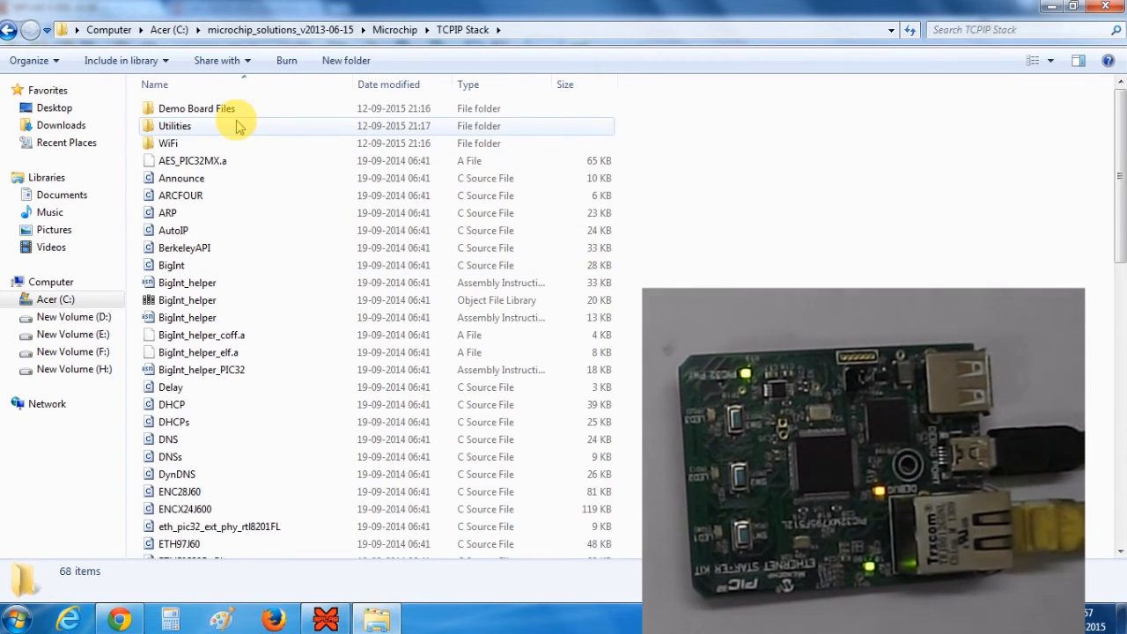
{"action": "mouse_move", "coordinate": [237, 126]}
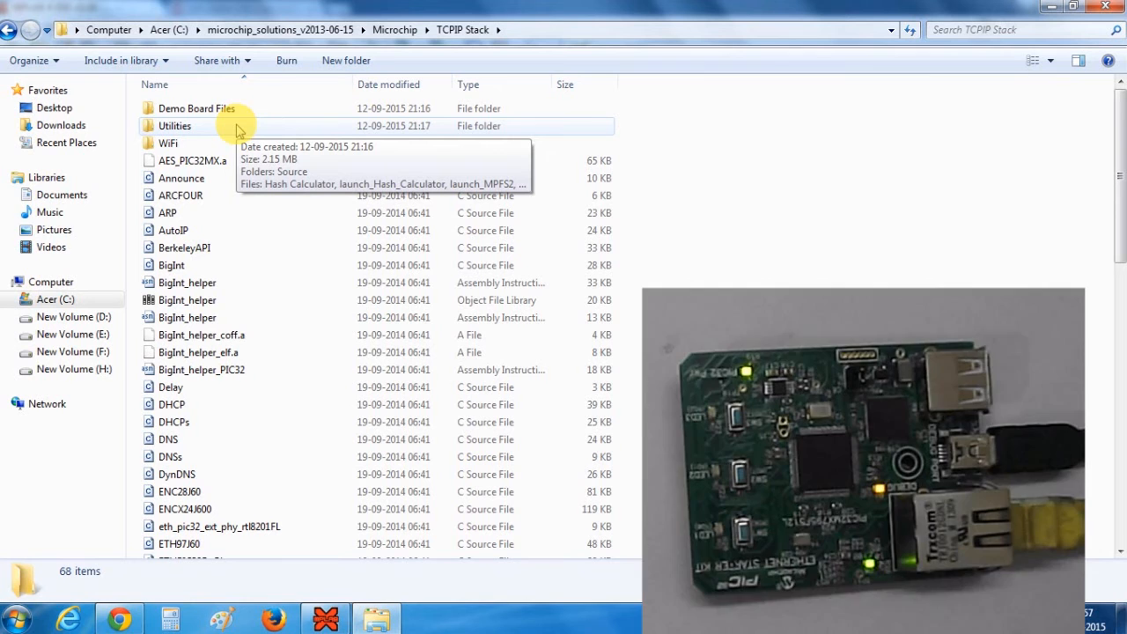
{"action": "double_click", "coordinate": [175, 125]}
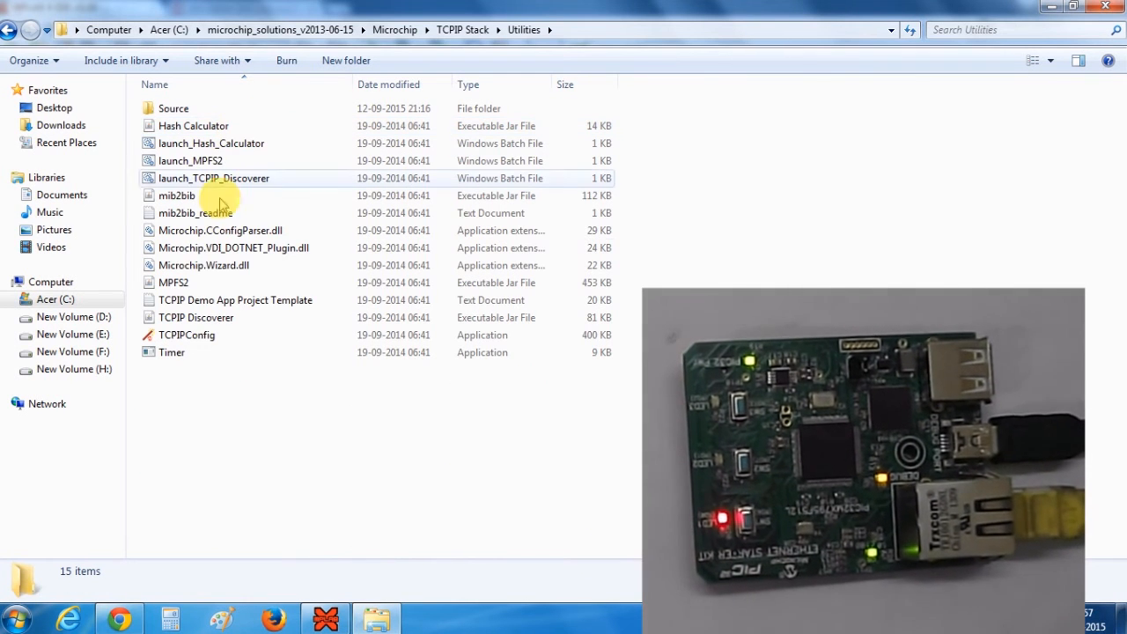
{"action": "left_click", "coordinate": [197, 317]}
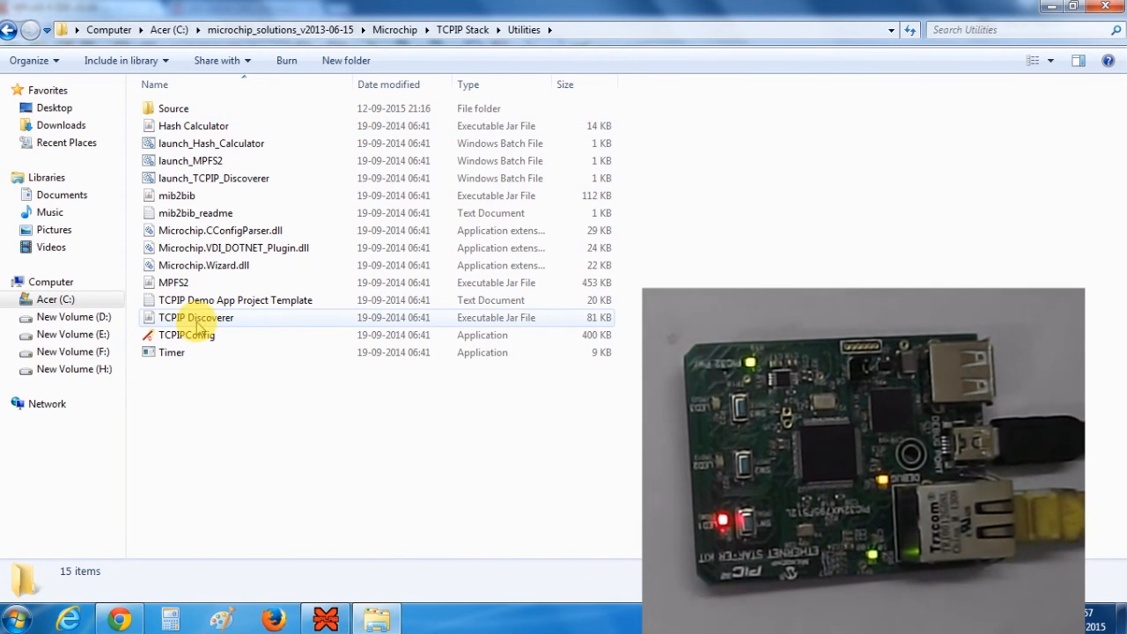
{"action": "double_click", "coordinate": [195, 317]}
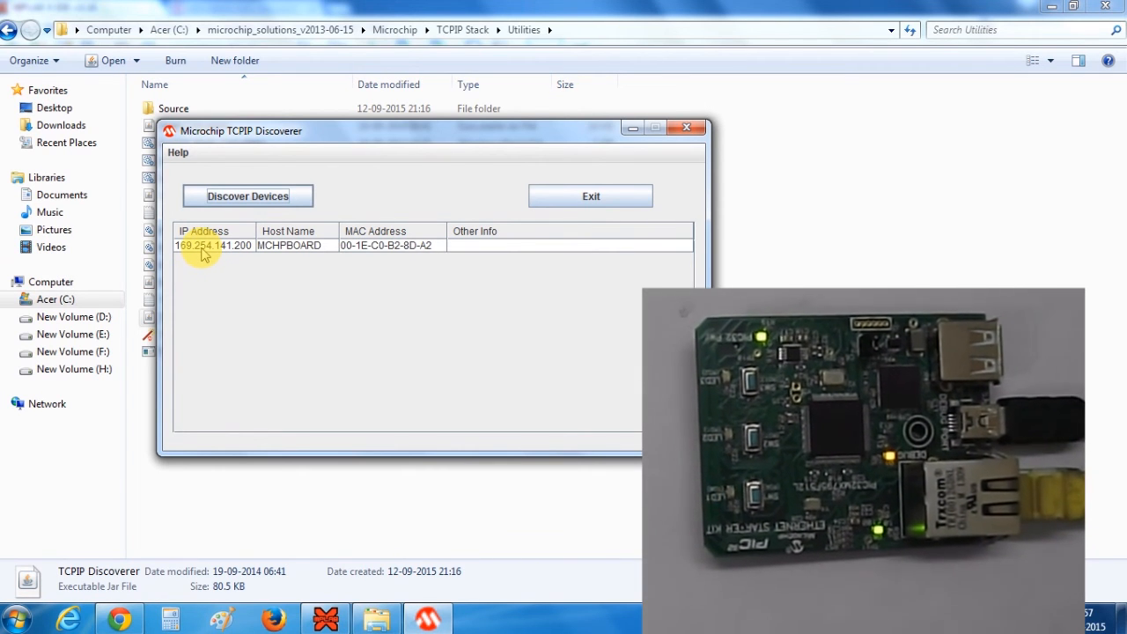
Select the MCHPBOARD entry at 169.254.141.200 to open its web page.
{"action": "left_click", "coordinate": [212, 244]}
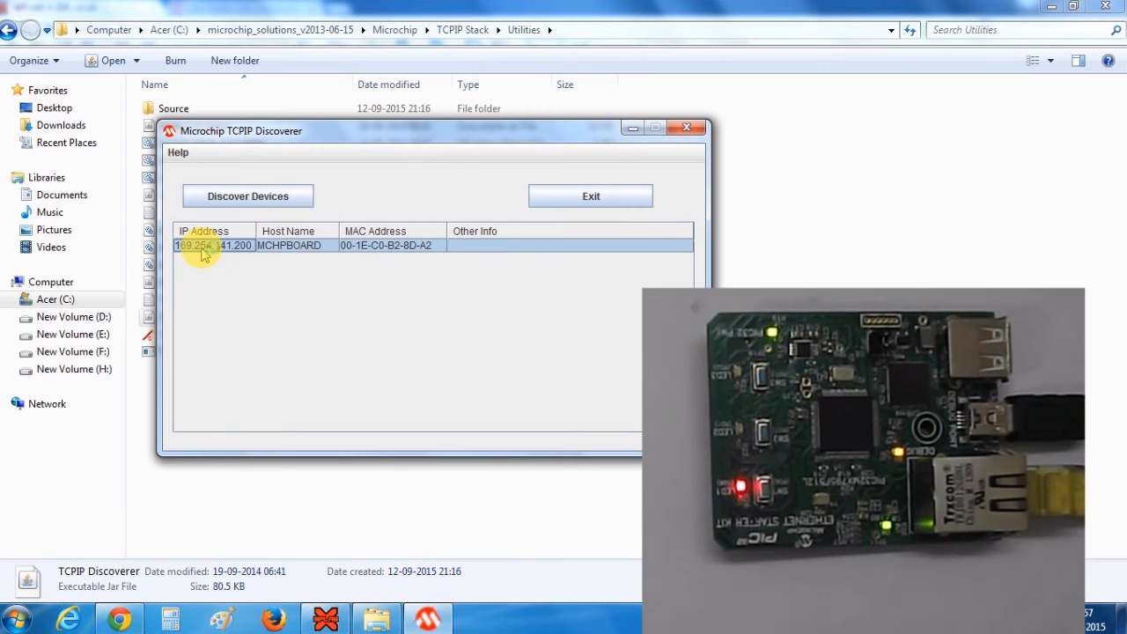
{"action": "mouse_move", "coordinate": [283, 344]}
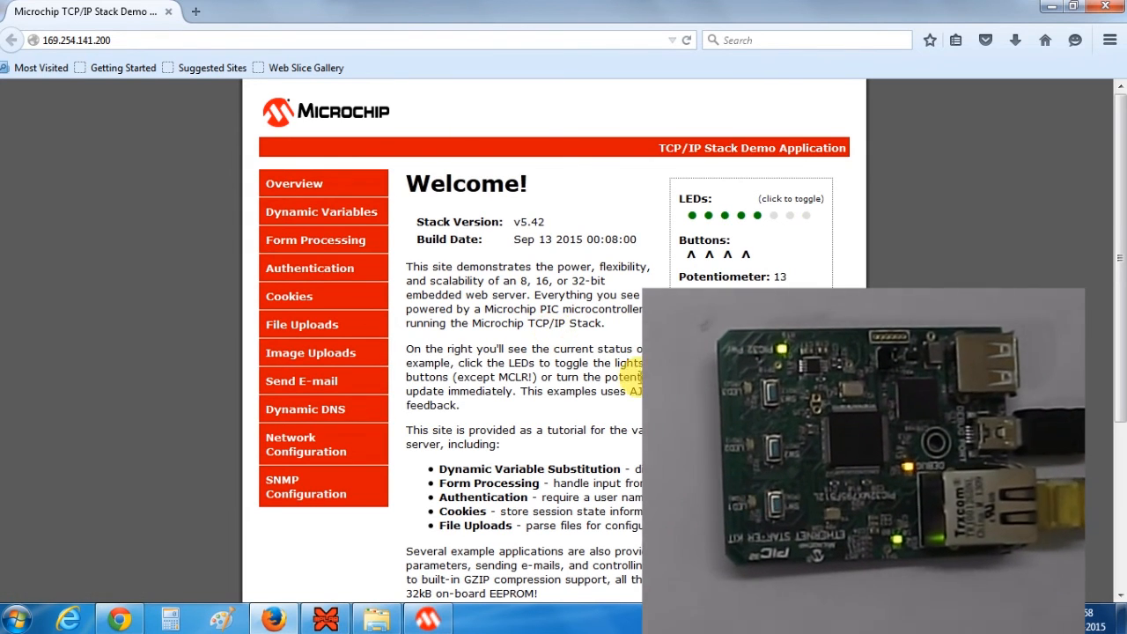
Toggle the eighth LED on and off, then toggle the seventh LED.
{"action": "left_click", "coordinate": [802, 215]}
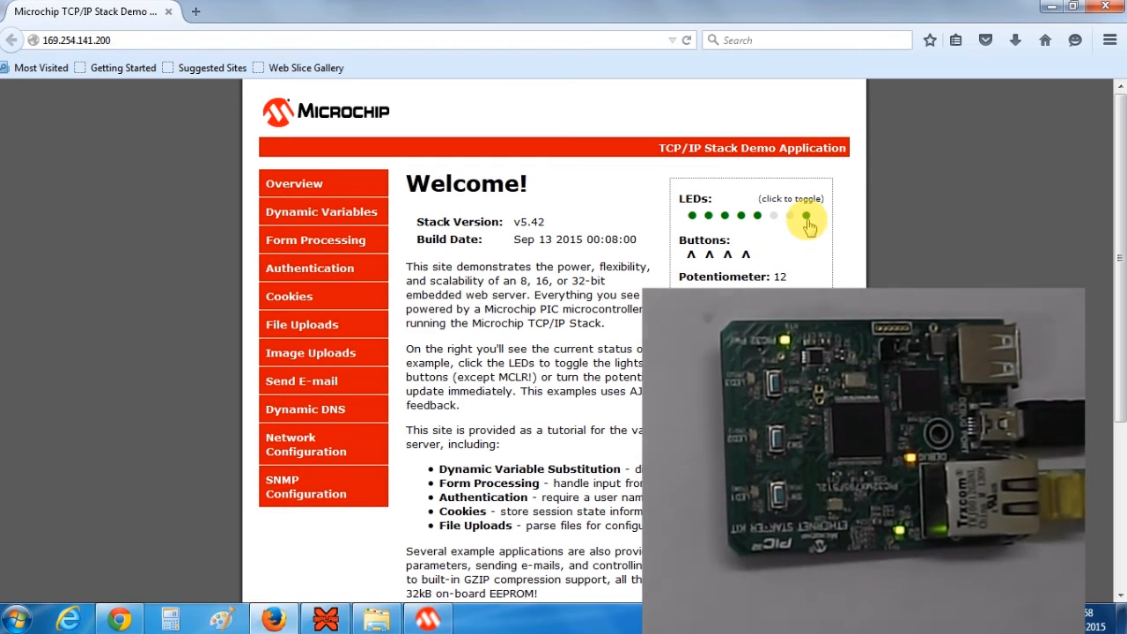
{"action": "left_click", "coordinate": [800, 214]}
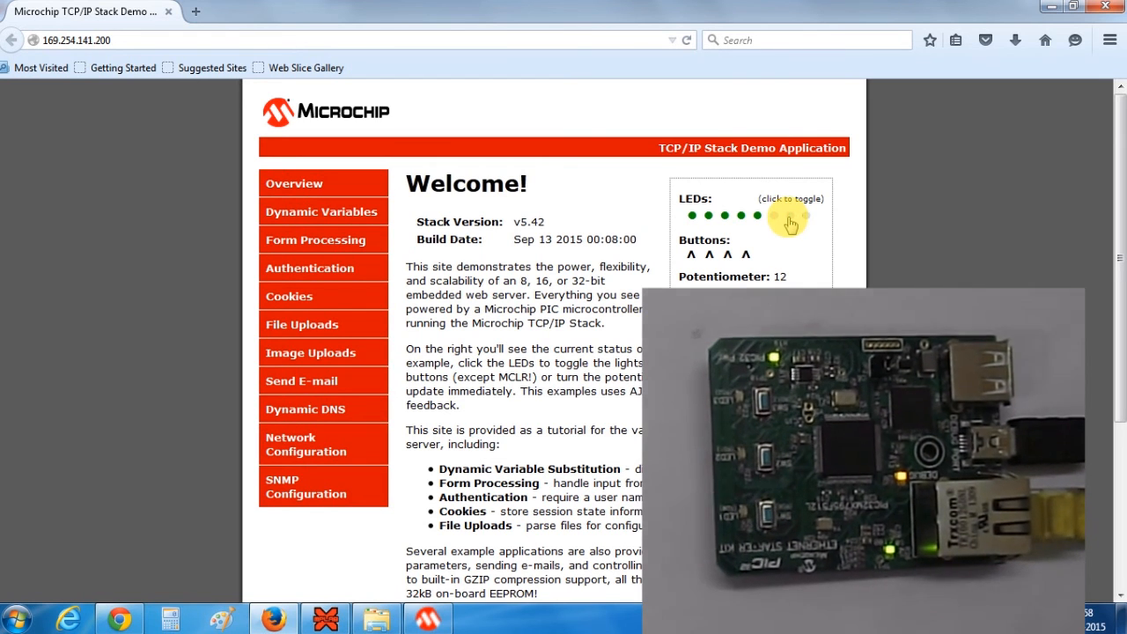
{"action": "left_click", "coordinate": [782, 216]}
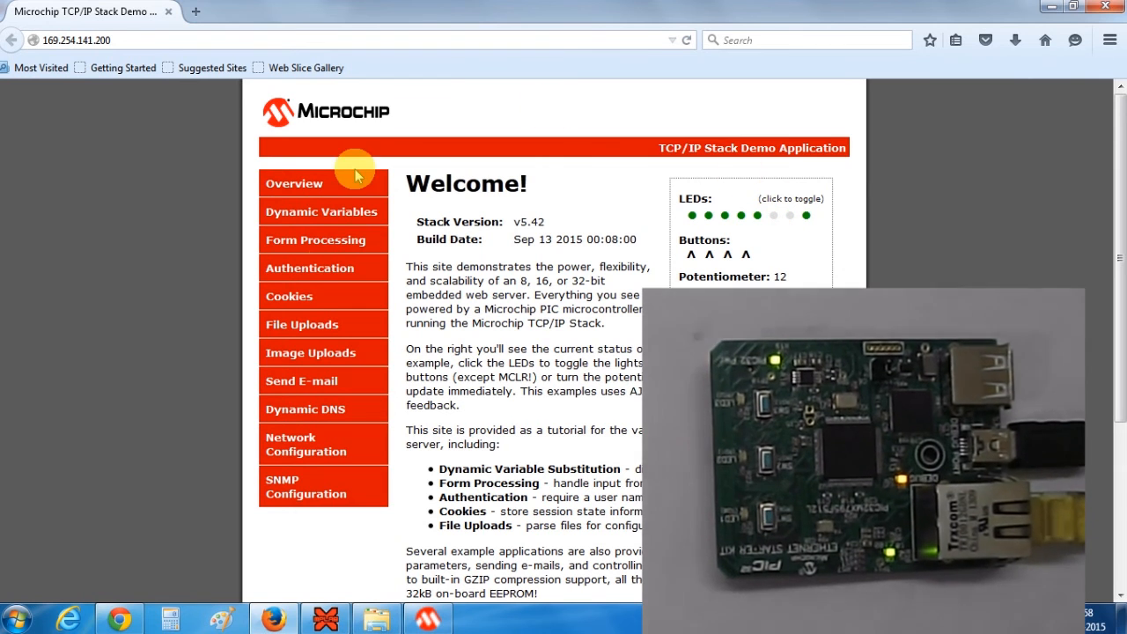
{"action": "mouse_move", "coordinate": [324, 352]}
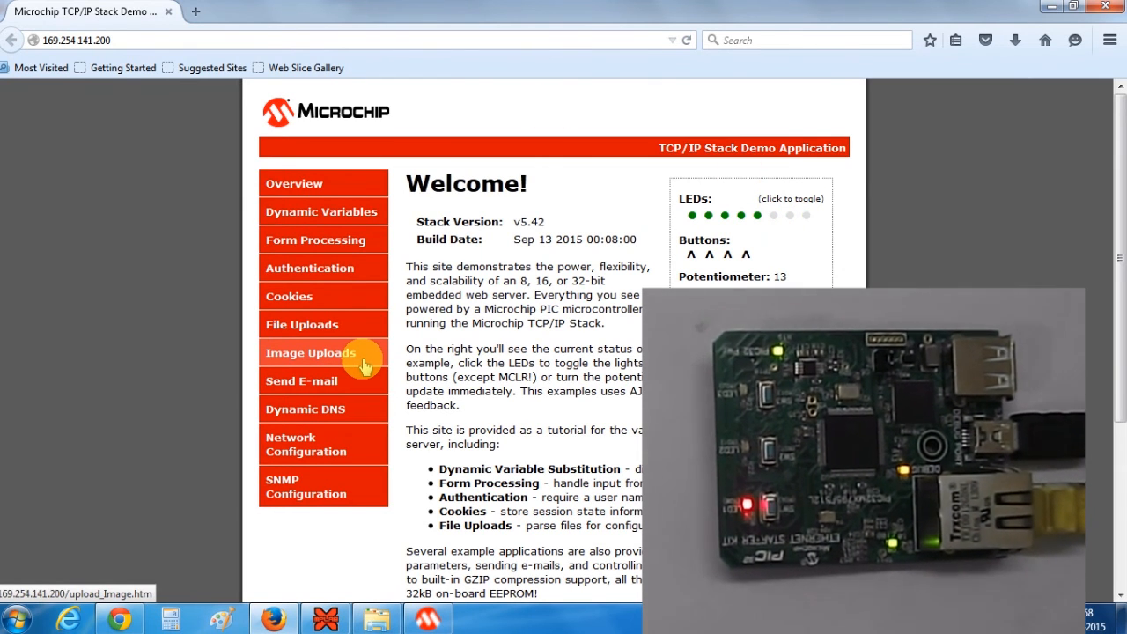